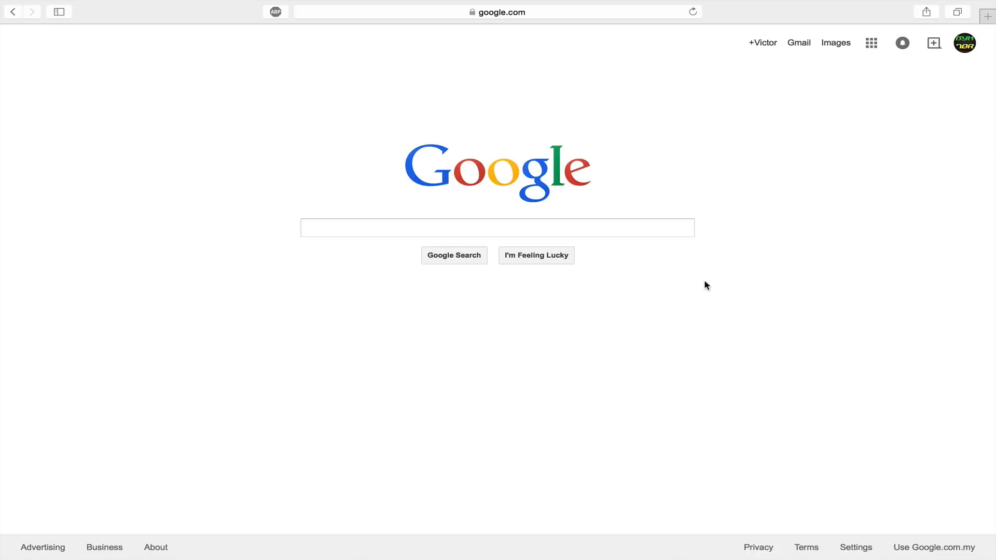
mouse_move(718, 235)
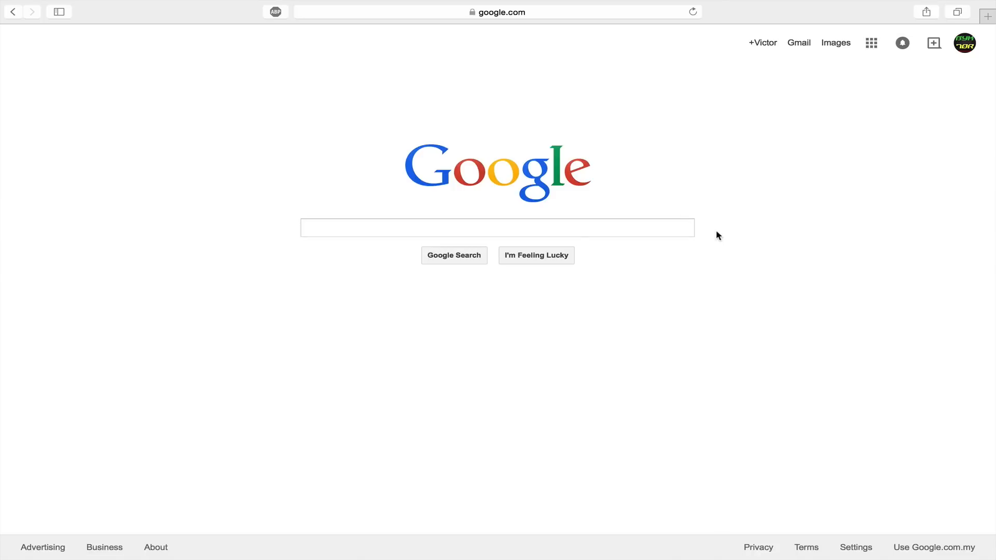
- Check the Adblock Plus status for the current site from its toolbar icon
left_click(275, 12)
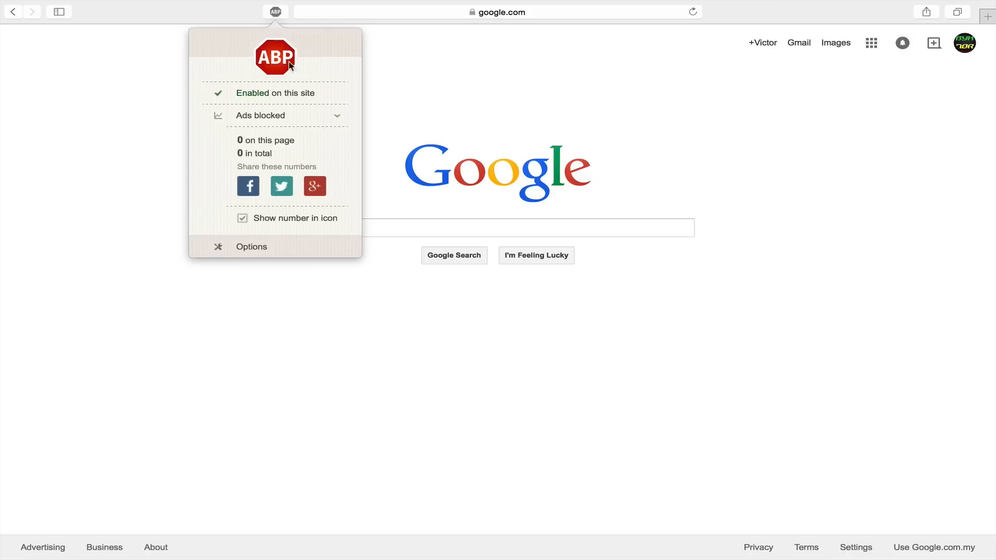
mouse_move(283, 115)
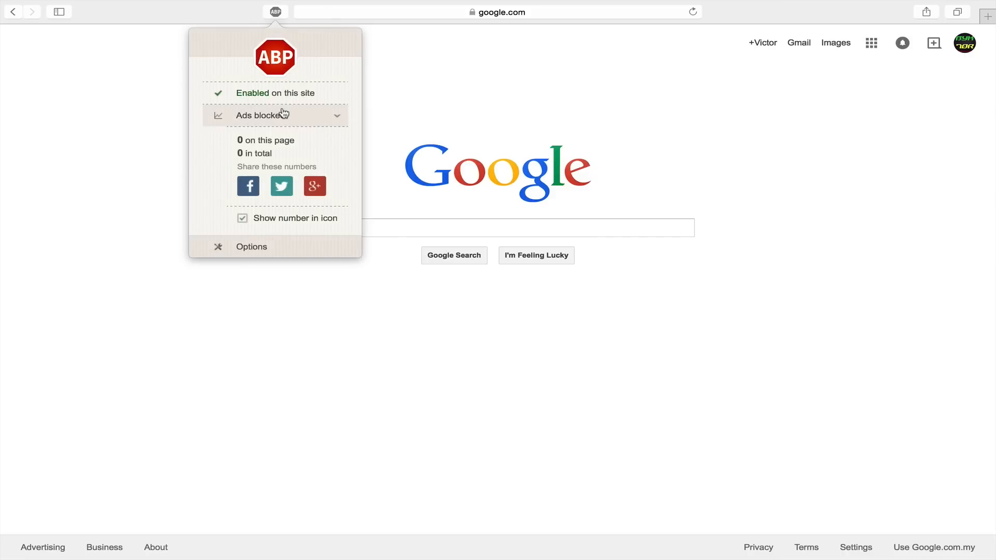
left_click(505, 104)
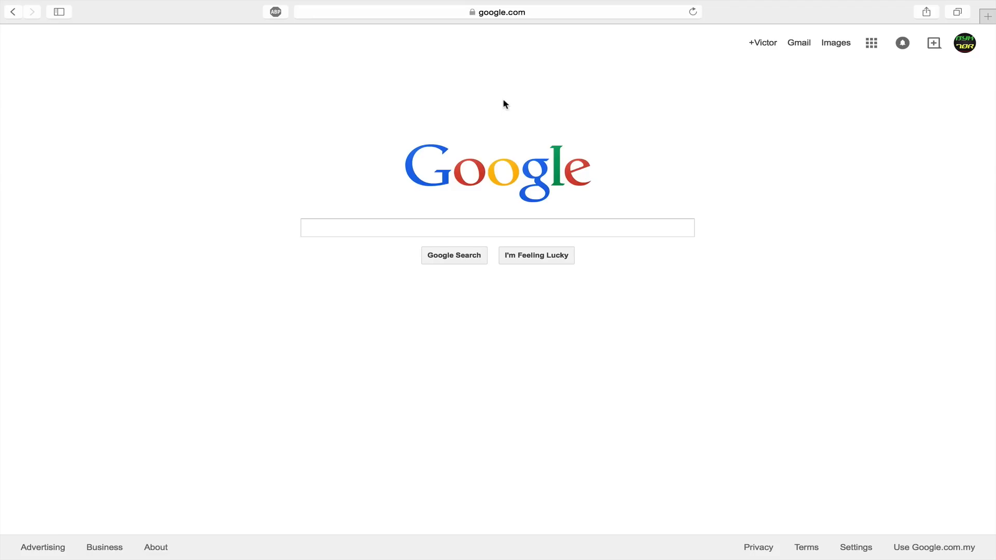
mouse_move(356, 64)
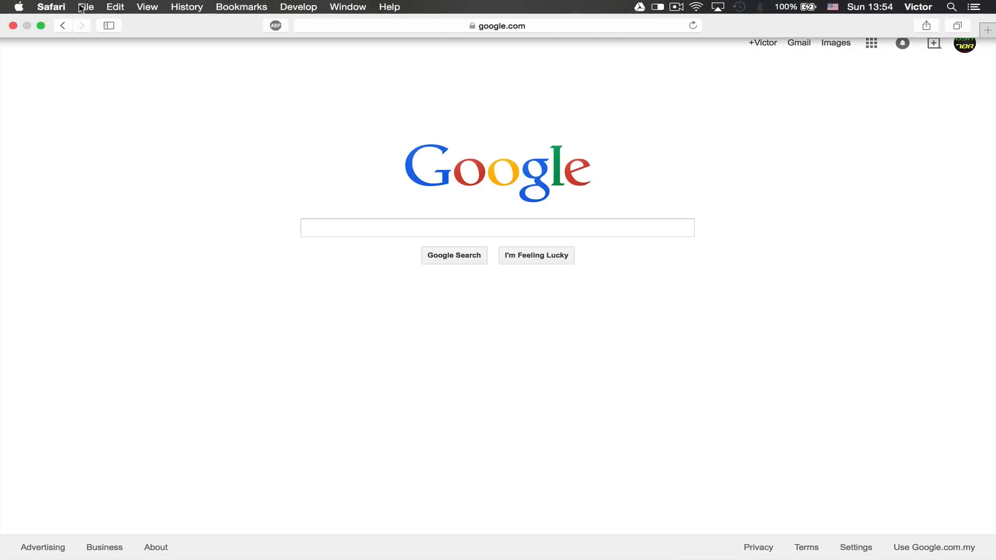
- Bring up Safari's Preferences and switch to the Extensions section
left_click(51, 8)
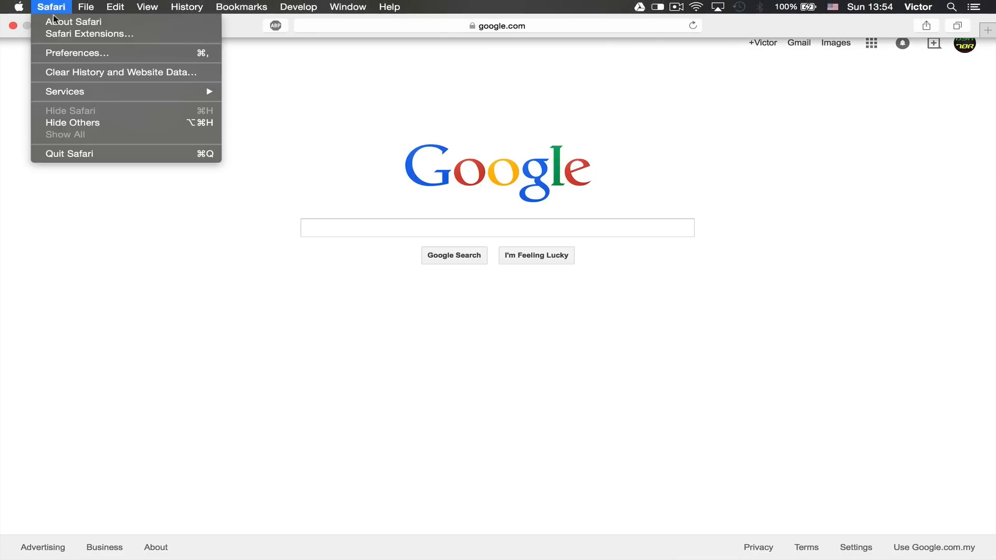
left_click(89, 34)
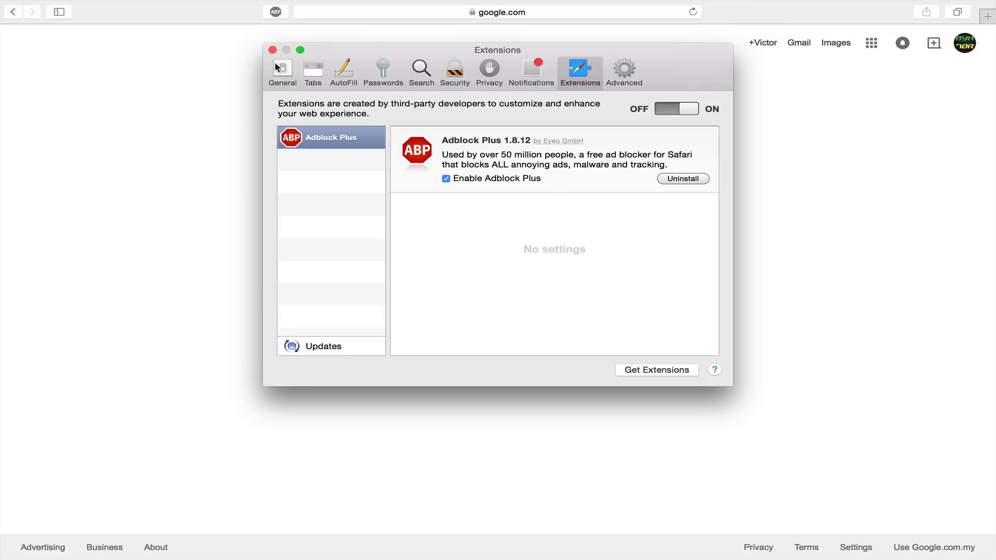
left_click(283, 69)
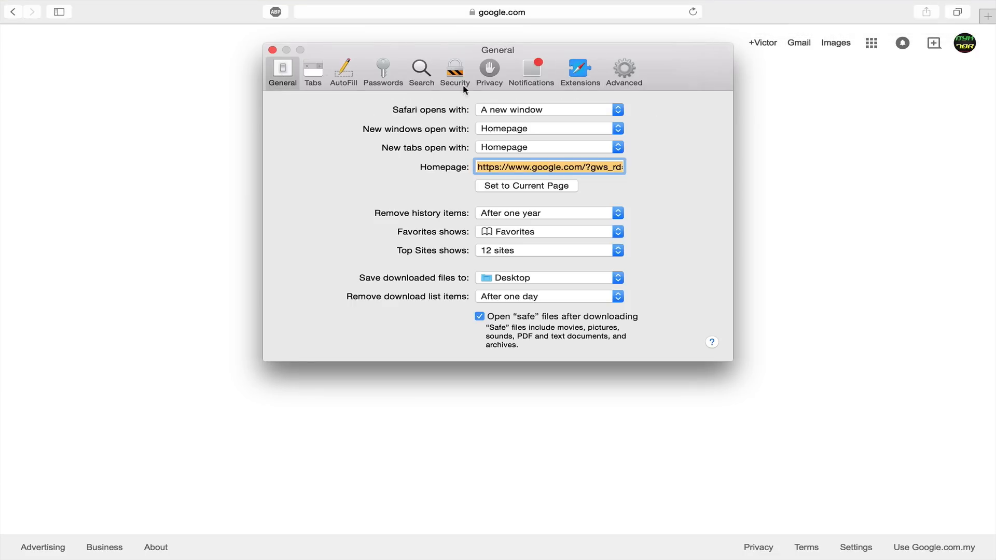
left_click(579, 70)
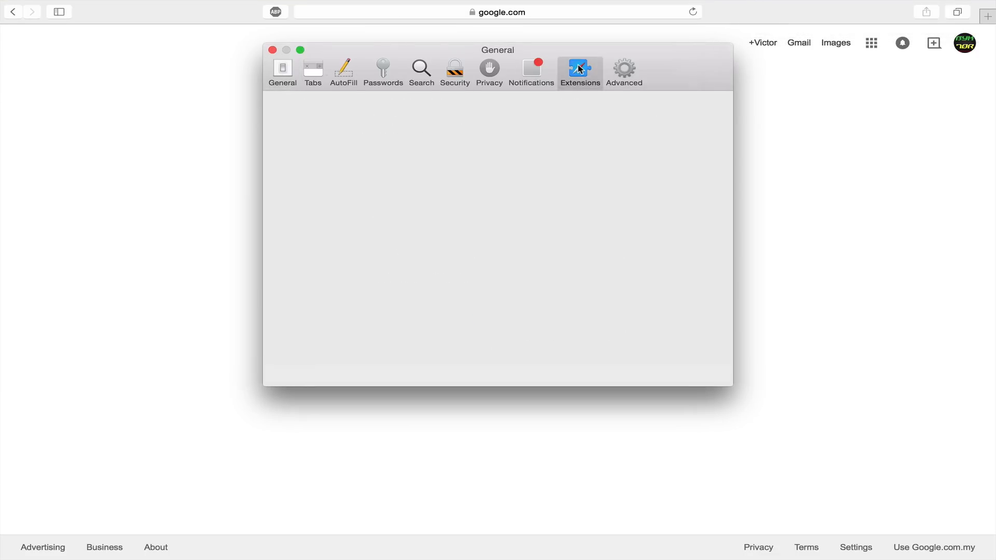
- Uninstall Adblock Plus, confirm the removal, and close Preferences
left_click(579, 70)
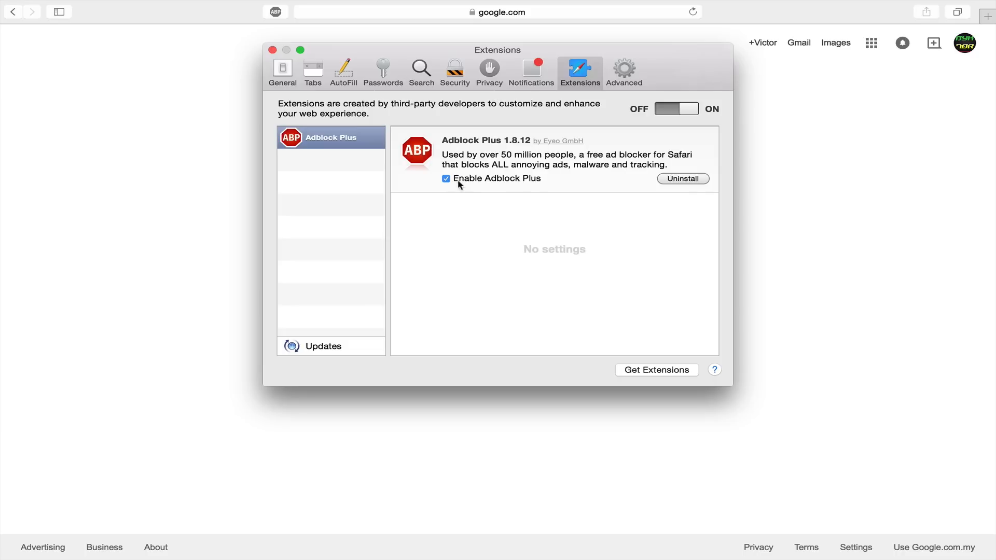
mouse_move(699, 181)
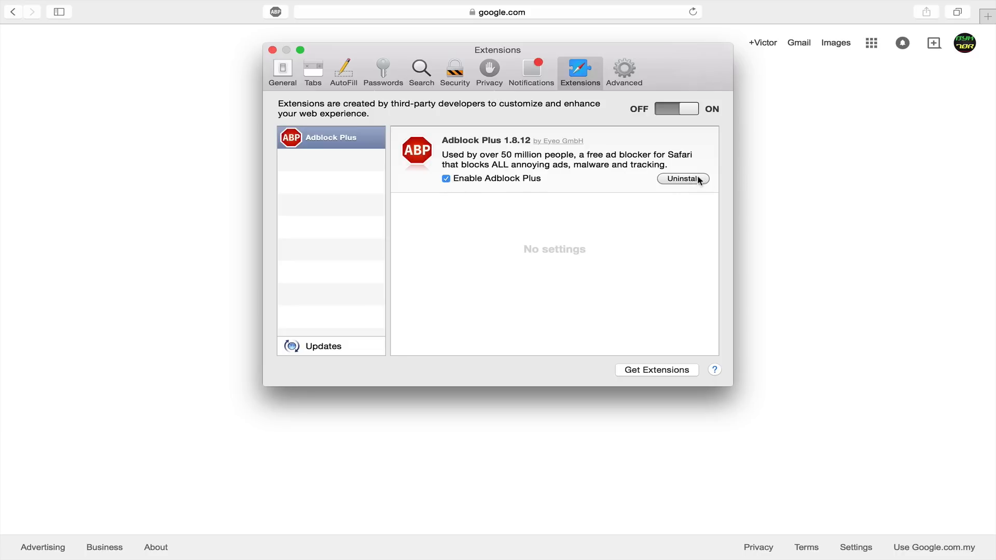
left_click(683, 178)
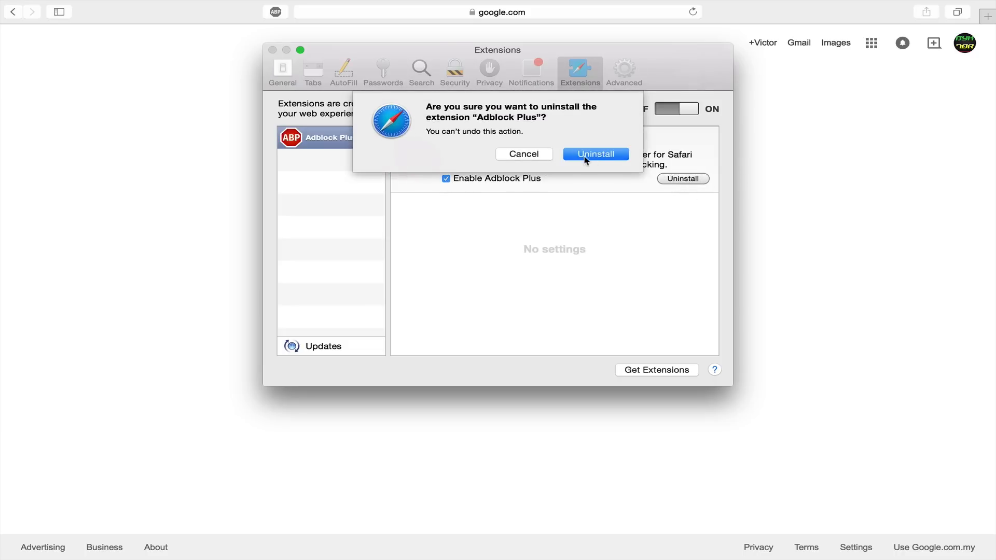
left_click(596, 153)
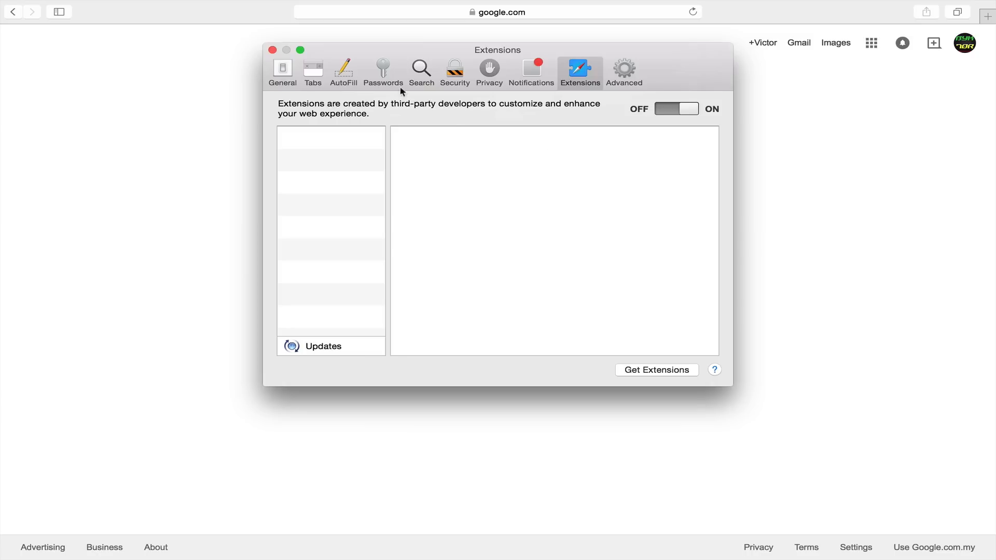
left_click(273, 50)
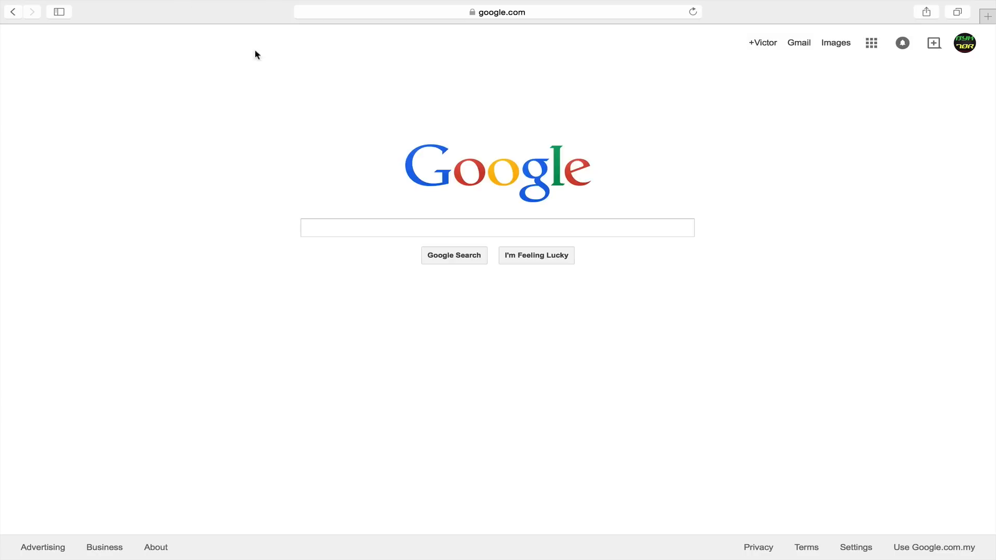
mouse_move(766, 507)
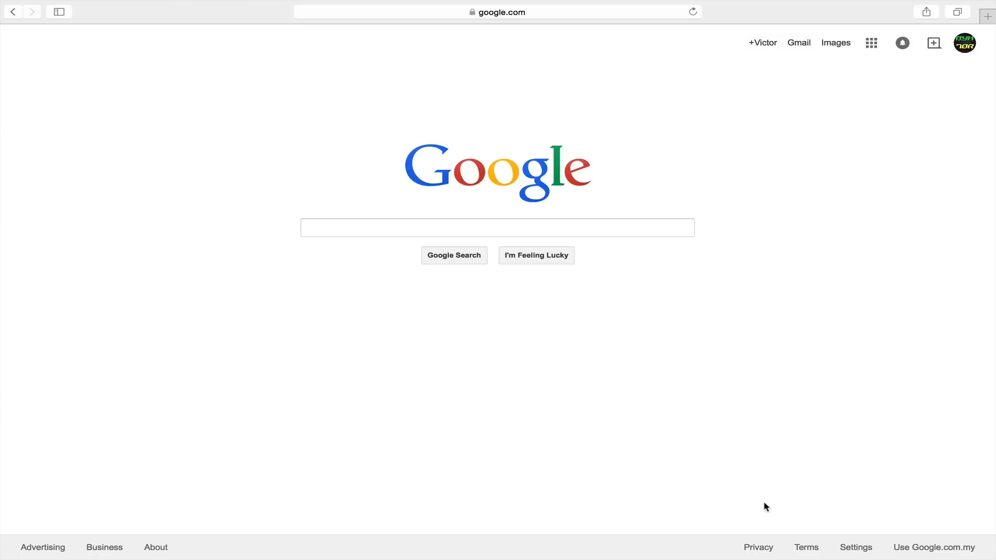
mouse_move(751, 432)
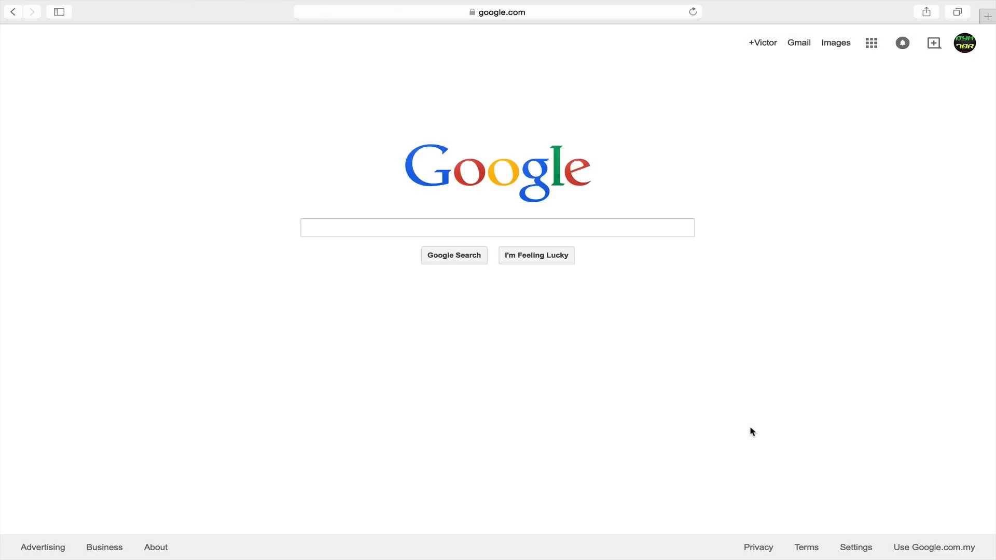